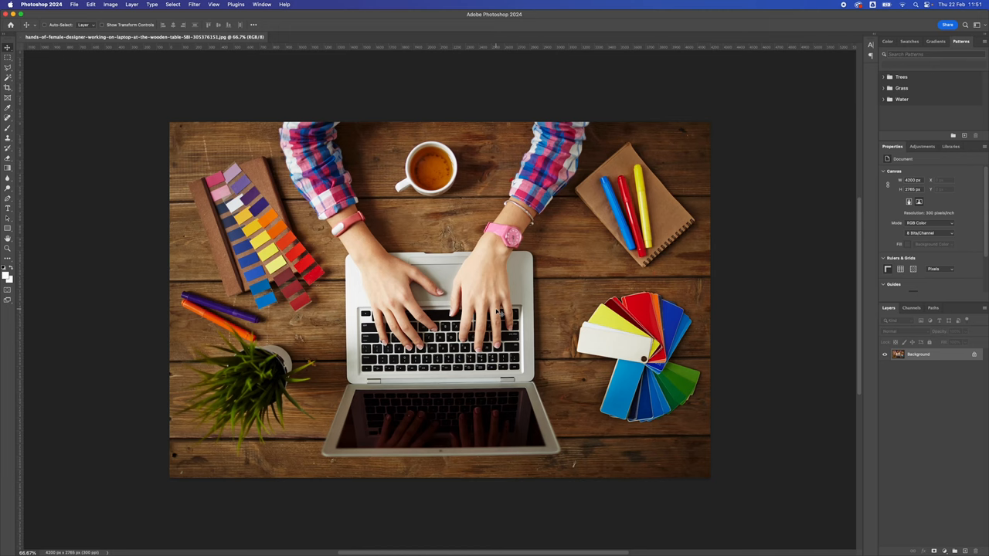
Reveal the Image menu's list of image-level commands
left_click(108, 3)
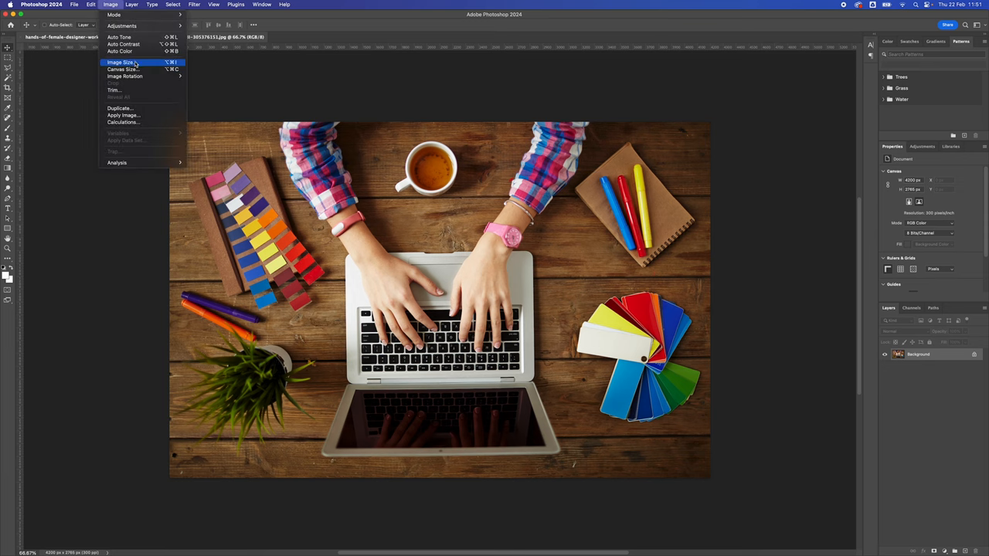
Show the Image Size settings: 4200 × 2765 px at 300 pixels/inch with resampling on
left_click(127, 62)
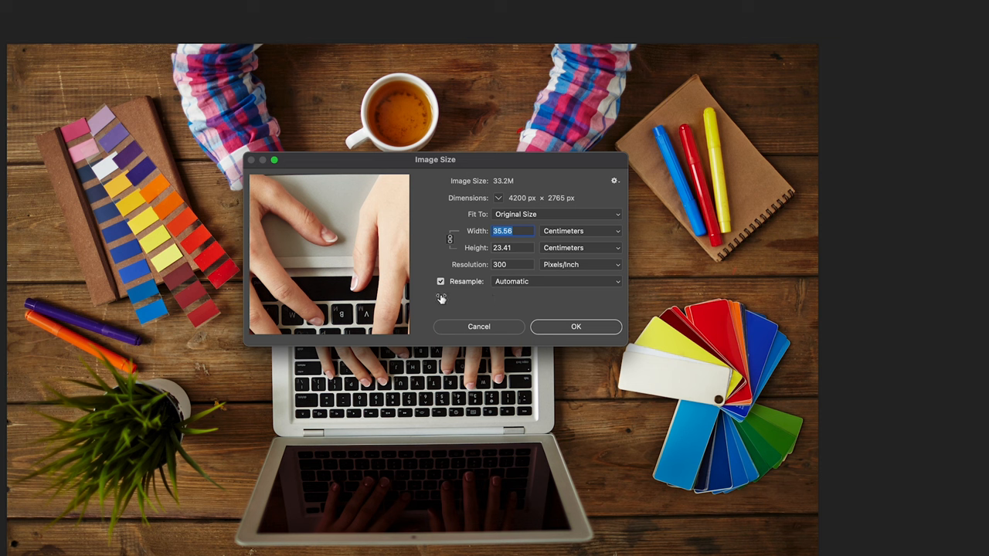
left_click(441, 281)
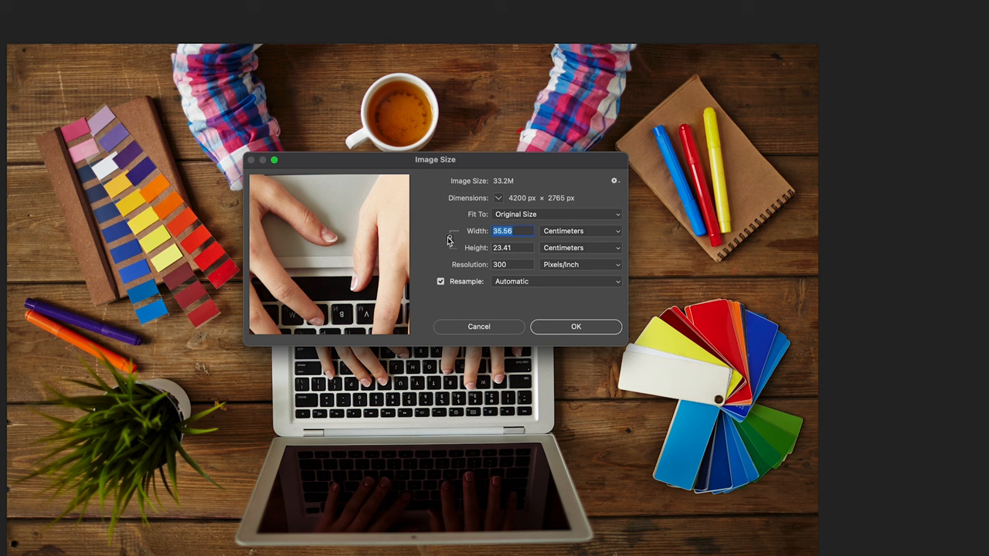
mouse_move(426, 213)
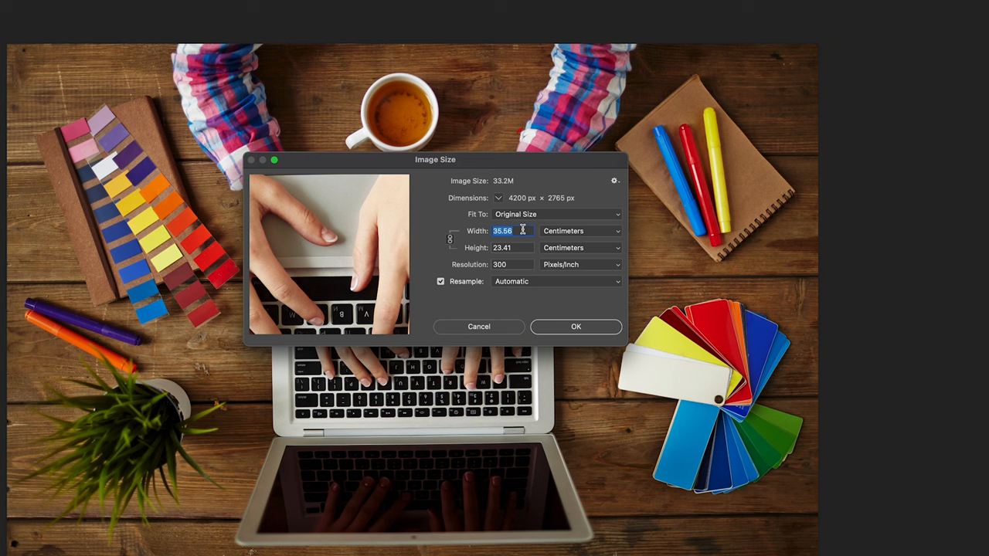
mouse_move(519, 232)
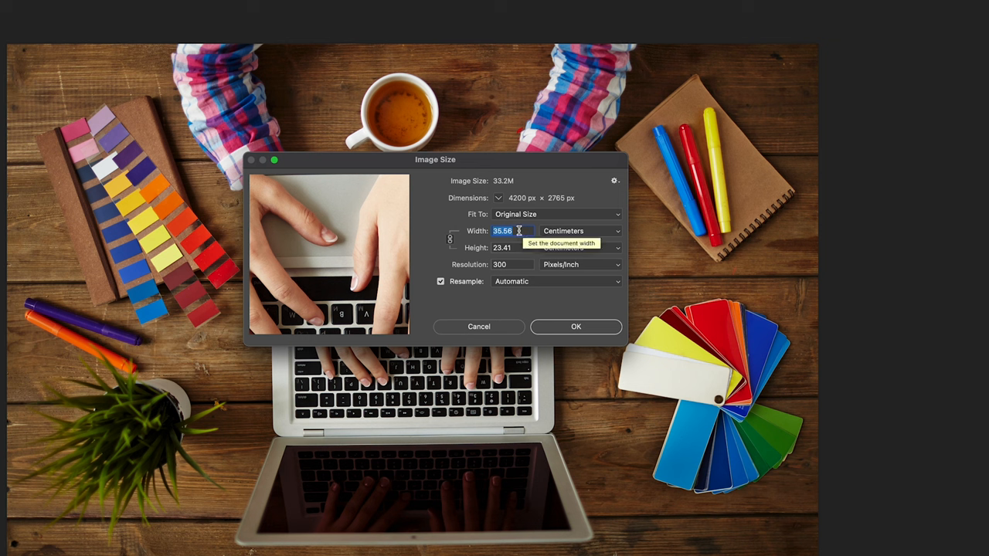
mouse_move(541, 241)
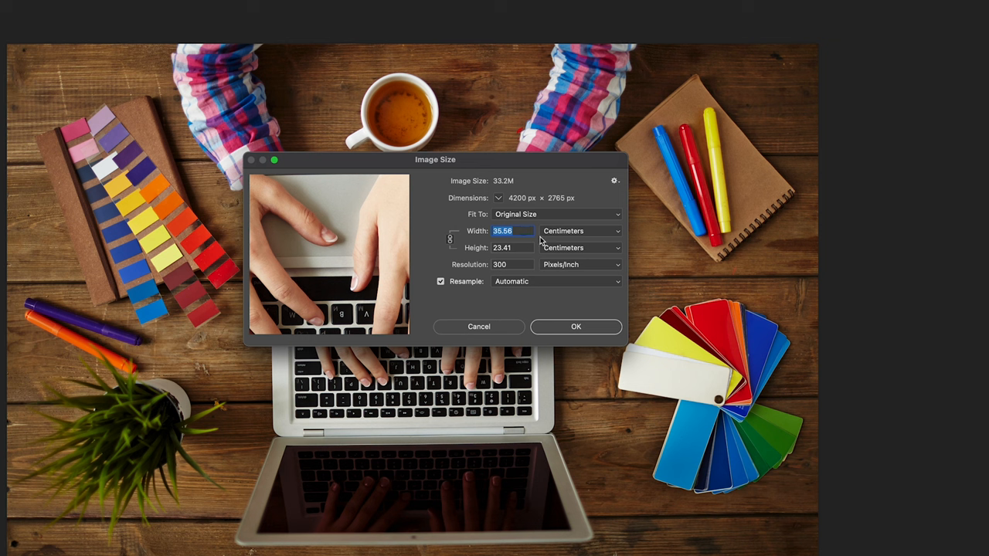
Try widths 20 and 40 cm, then apply 2 cm width (236 × 156 px) with proportions constrained
type("20")
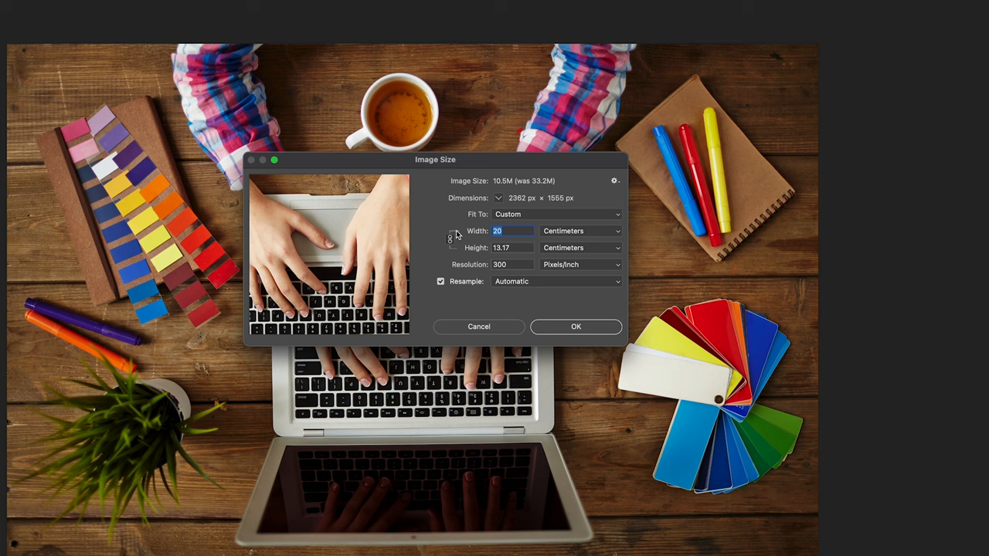
type("40")
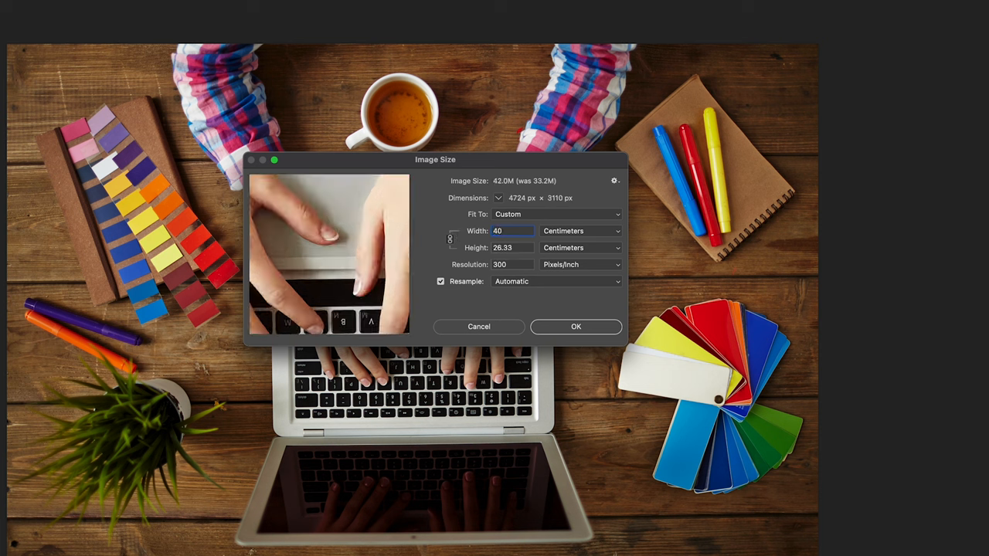
type("2")
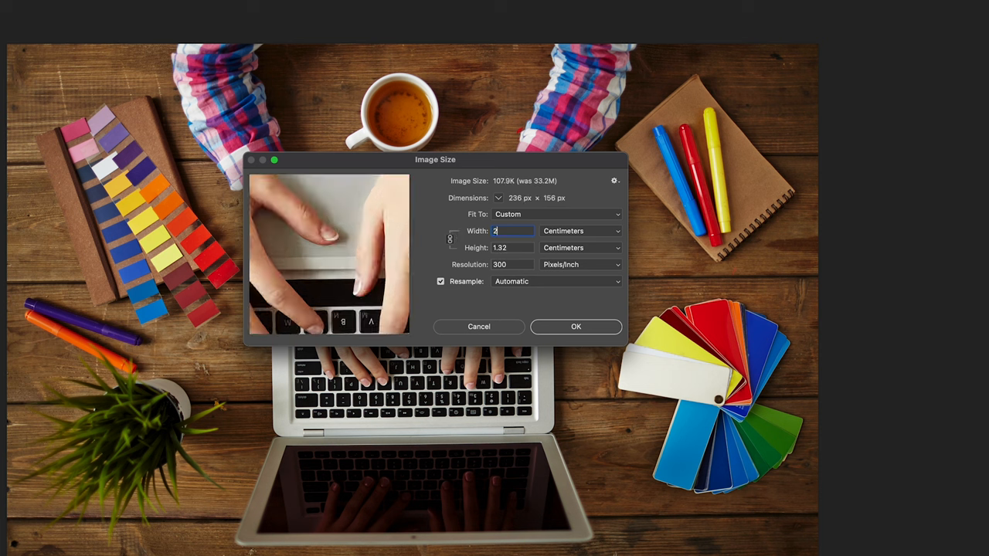
left_click(574, 327)
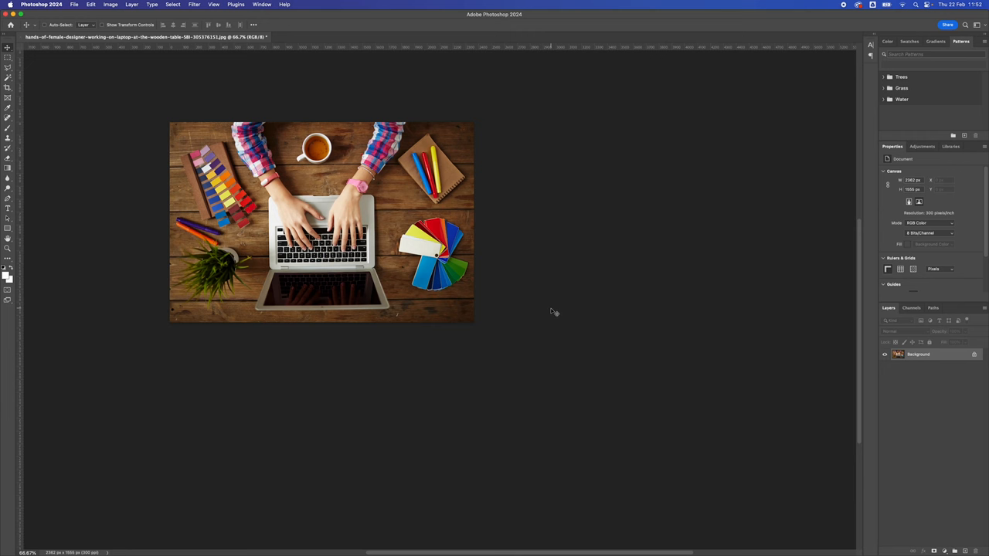